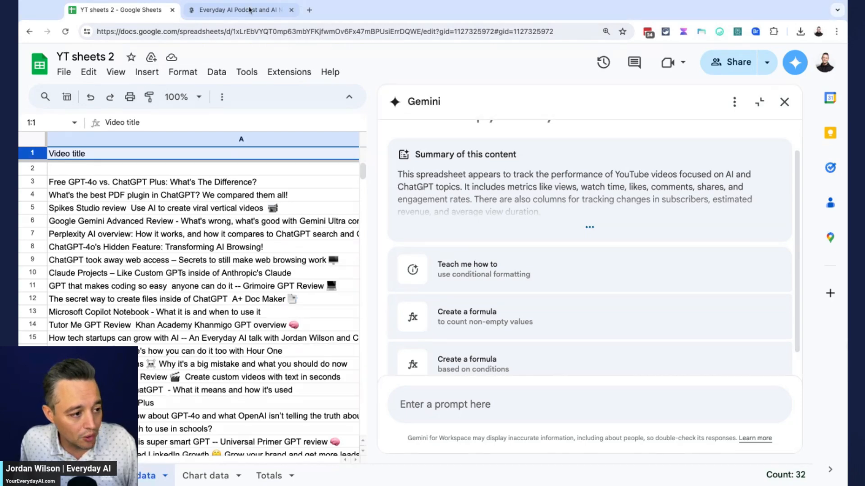
Glance at the Everyday AI tab, return to YT sheets 2, and close the Gemini panel
click(240, 10)
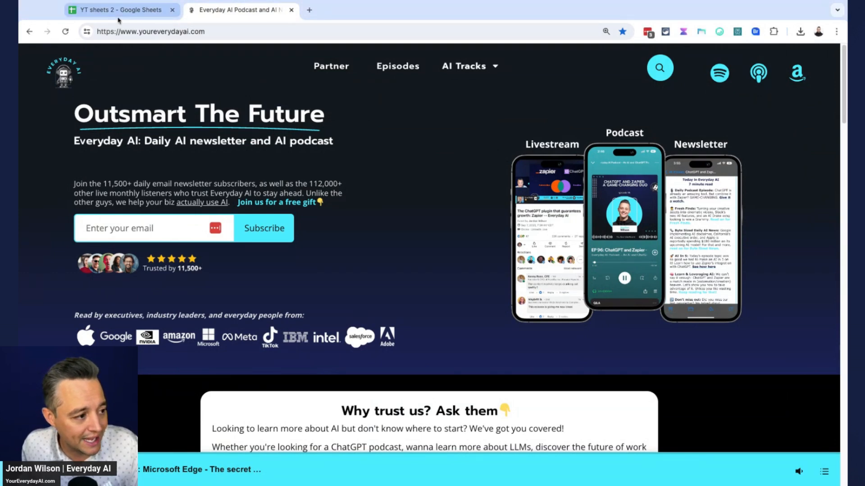
click(118, 10)
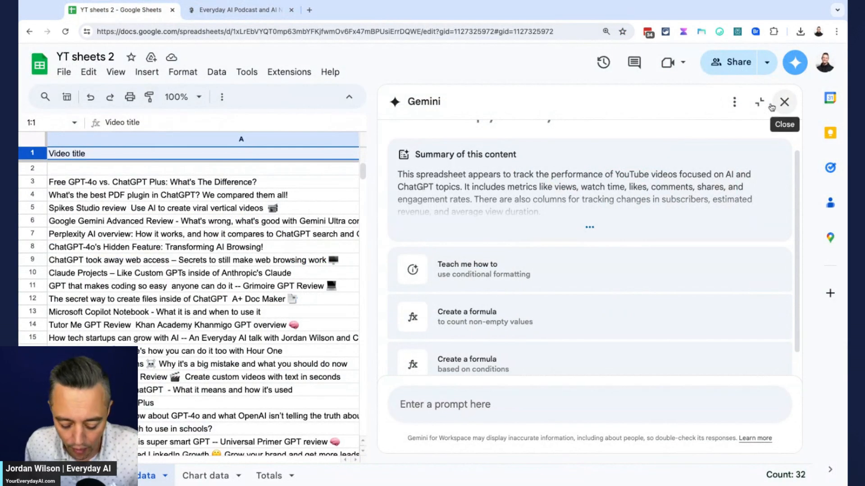
click(784, 102)
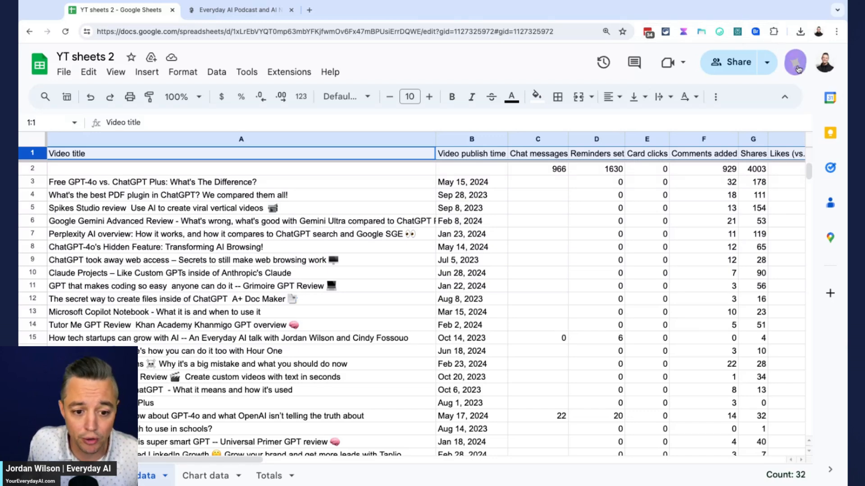
click(795, 62)
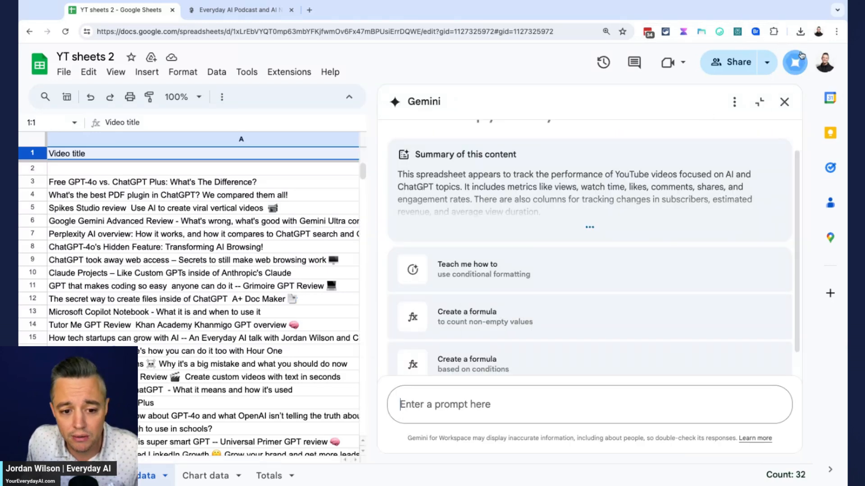
mouse_move(784, 103)
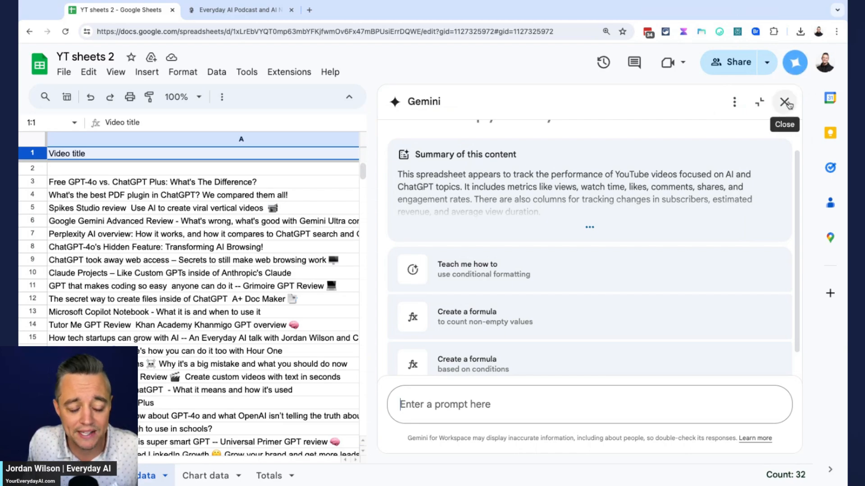
click(784, 103)
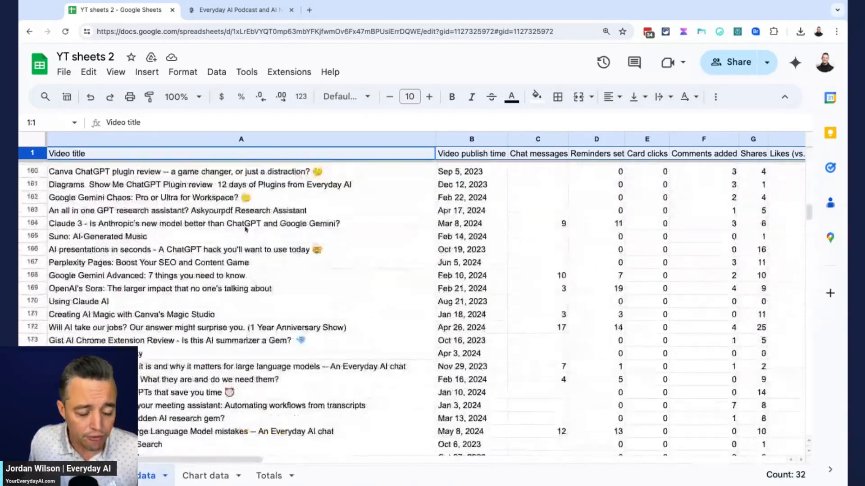
scroll(down, 3)
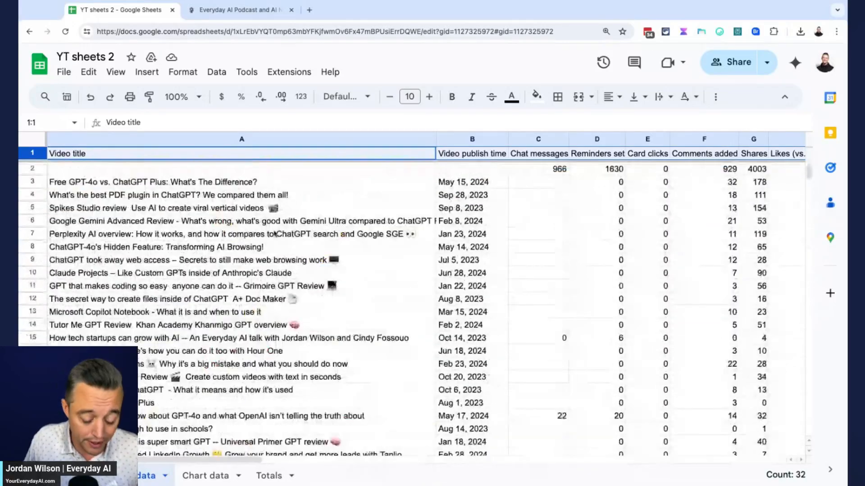
click(704, 402)
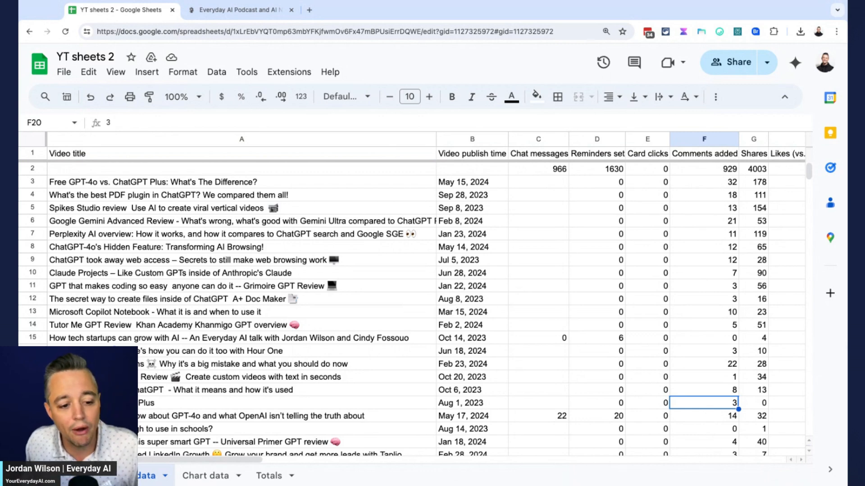
click(795, 62)
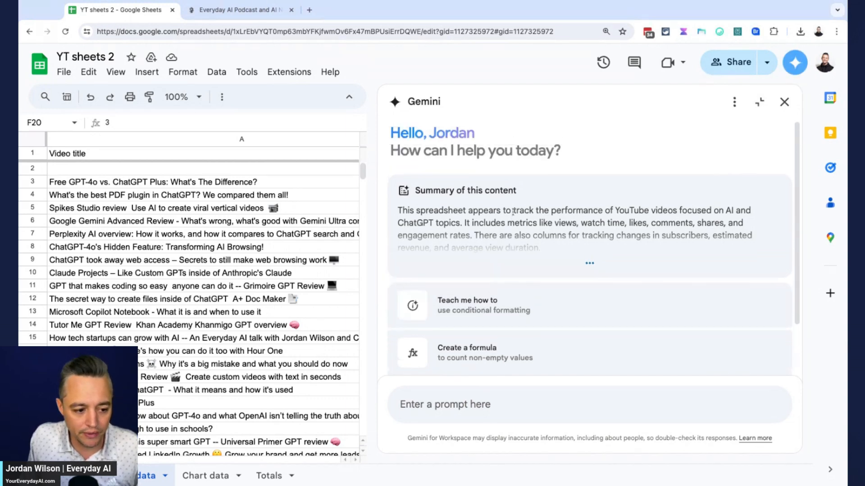
mouse_move(595, 245)
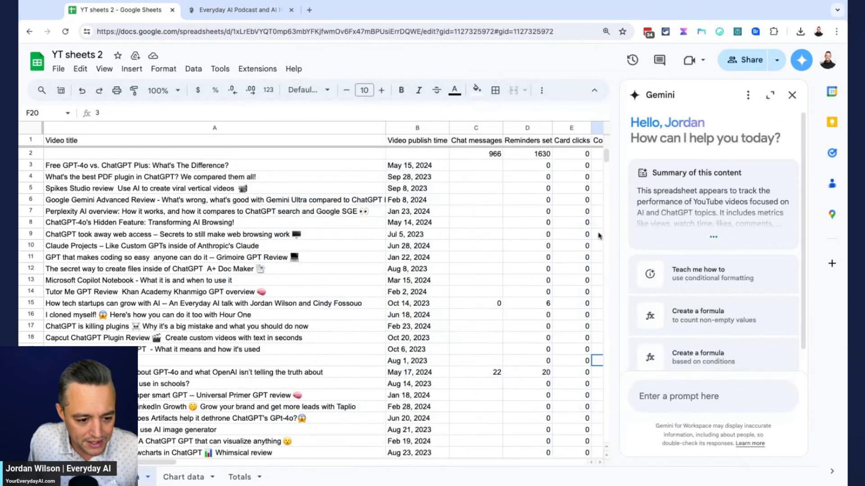
Scroll the video data table and select cell B61 beside the Gemini panel
scroll(down, 3)
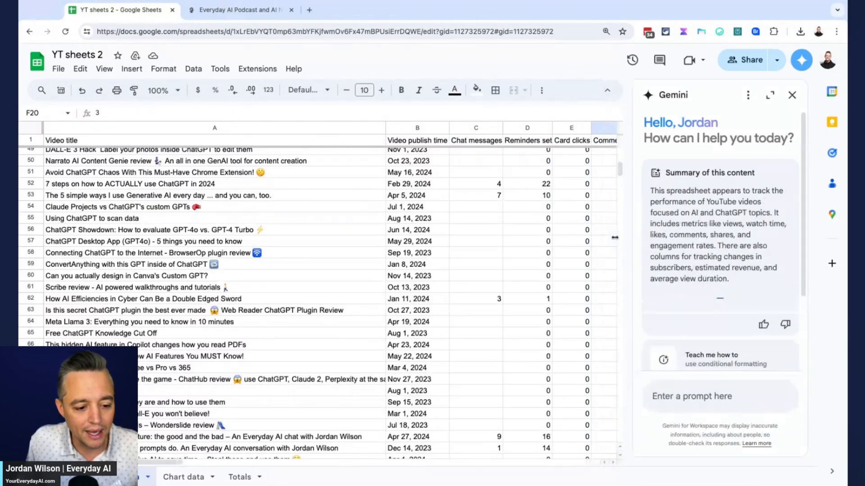
click(602, 241)
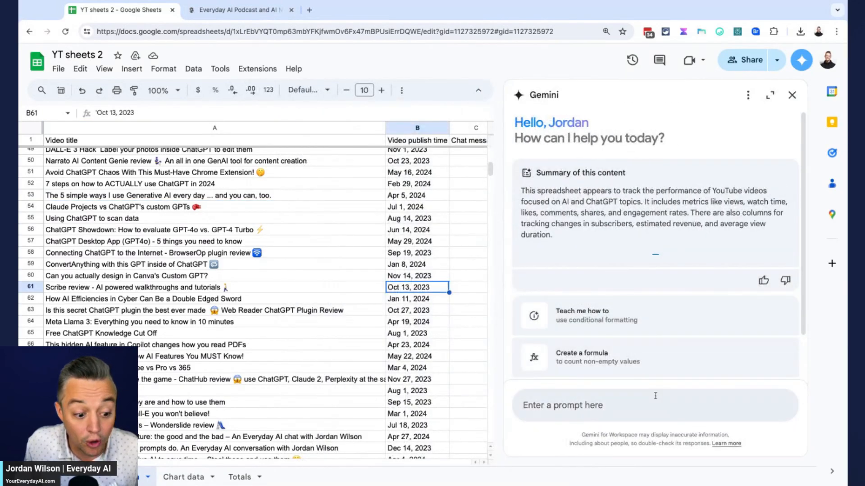
Ask Gemini: 'Please tell me what you see in this spreadsheet. Keep it brief yet be specific.'
text("Please tell me what you see in this spreadsheet. Keep it brief yet be specific.")
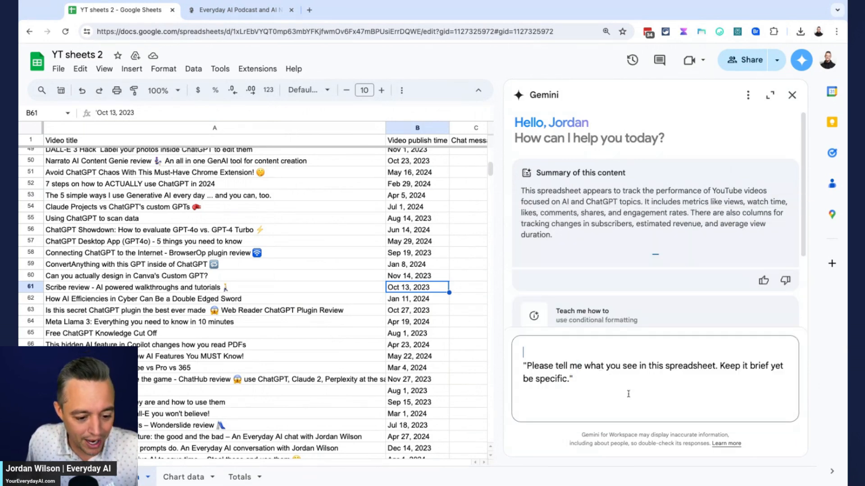
key(Return)
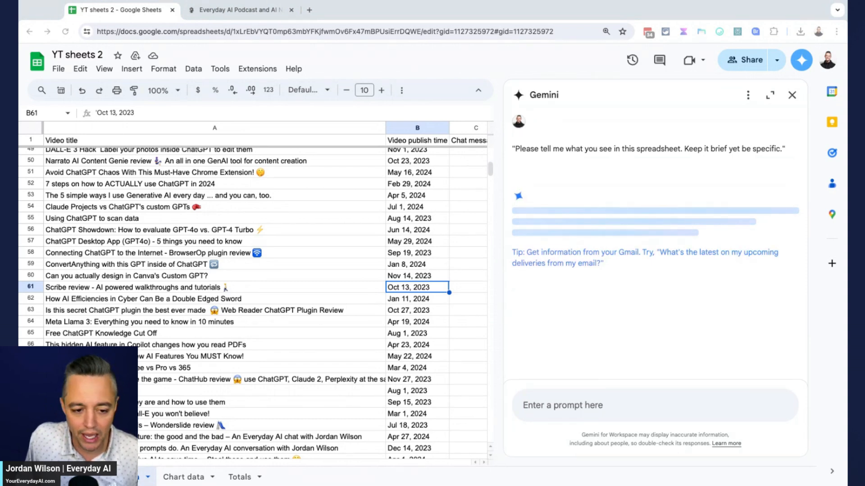
mouse_move(687, 191)
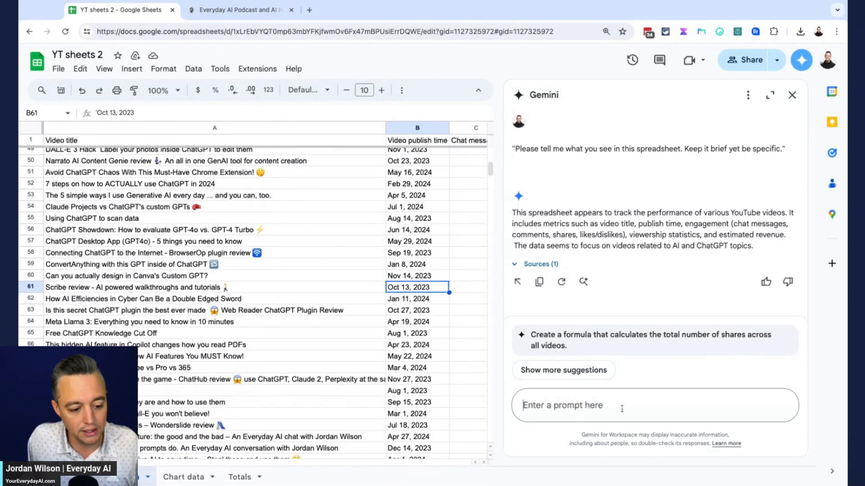
Ask Gemini for the optimal publish time and content type, then highlight its trends answer
text(v)
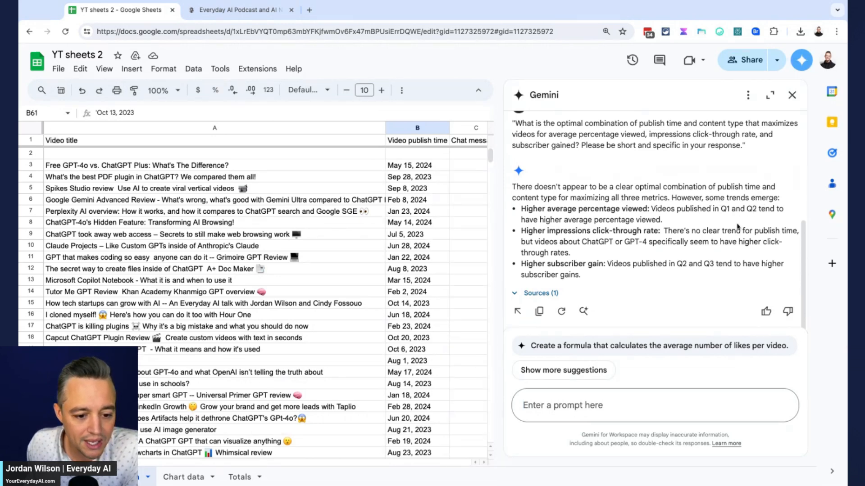
drag(521, 209, 662, 219)
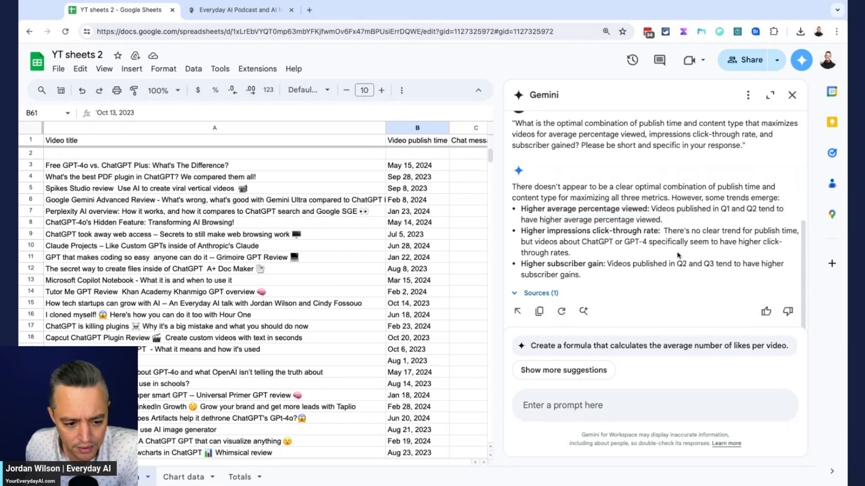
drag(521, 231, 570, 253)
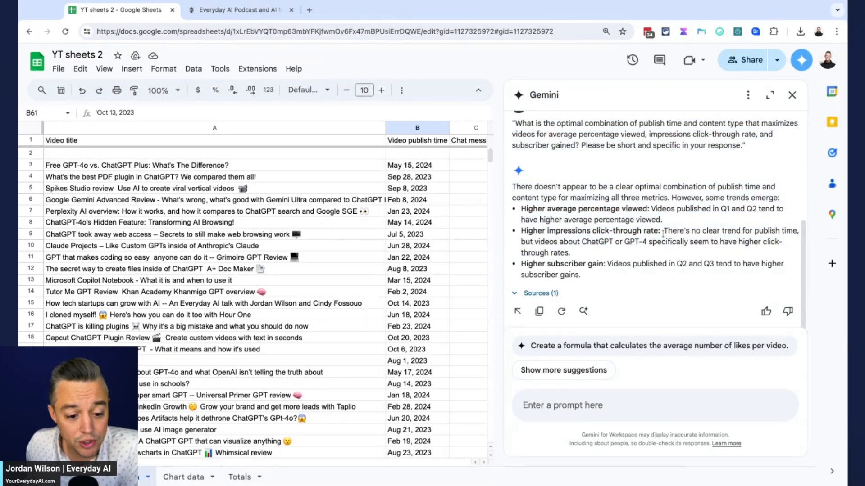
drag(580, 242, 570, 253)
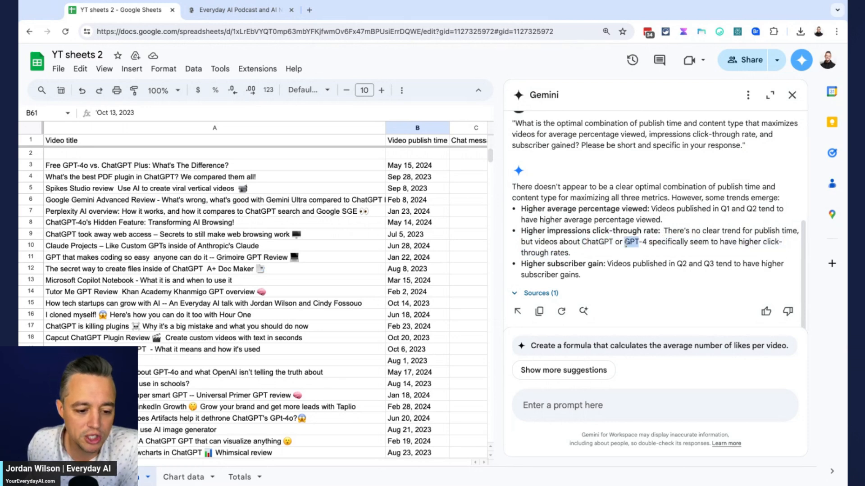
drag(637, 242, 571, 253)
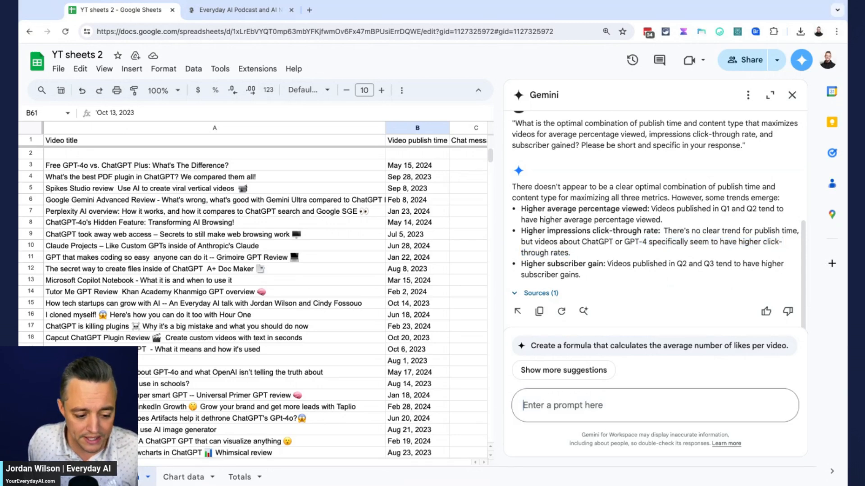
Submit the top-10 multimetric outperformers prompt and expand the answer's Sources
click(653, 346)
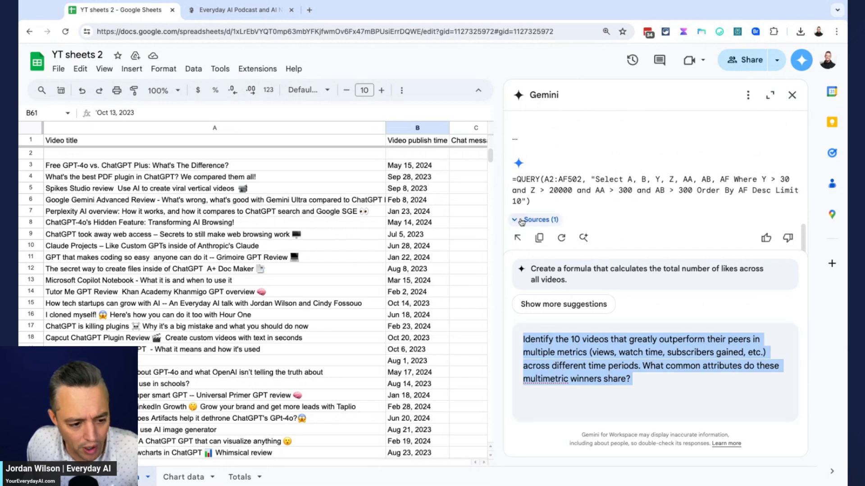
click(535, 219)
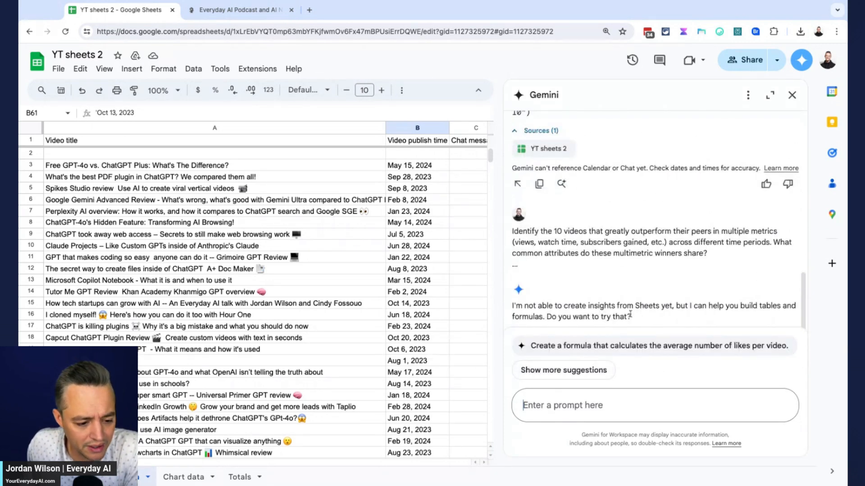
mouse_move(649, 319)
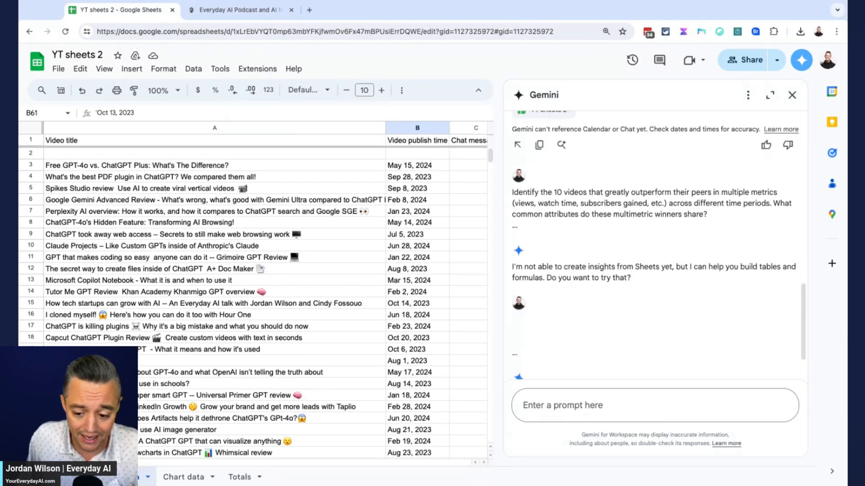
Write the impressions-to-subscribers funnel chart request for the top 50 videos and select it
scroll(down, 3)
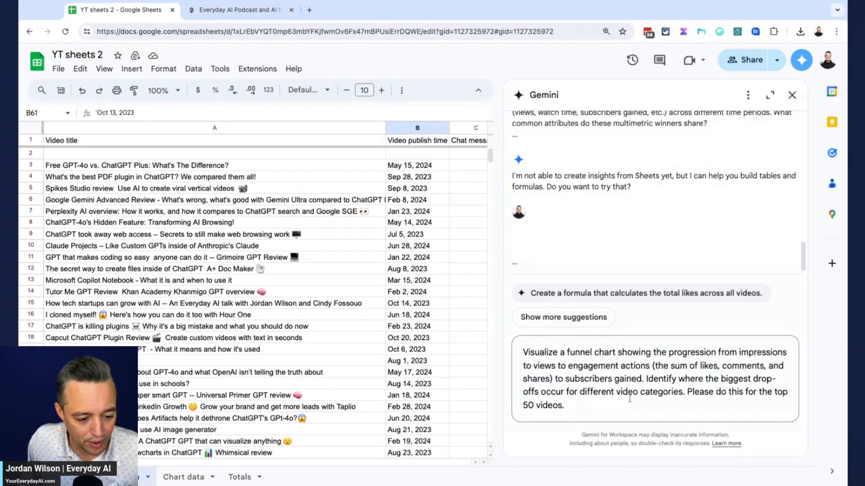
drag(523, 352, 564, 405)
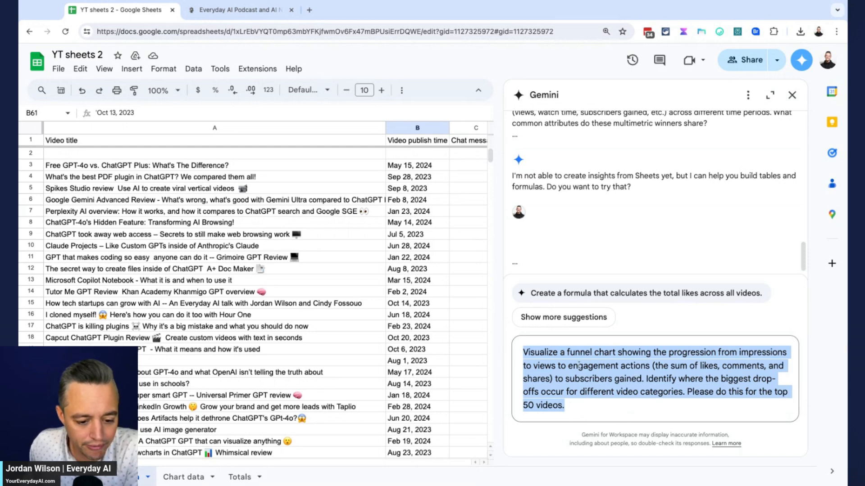
click(573, 366)
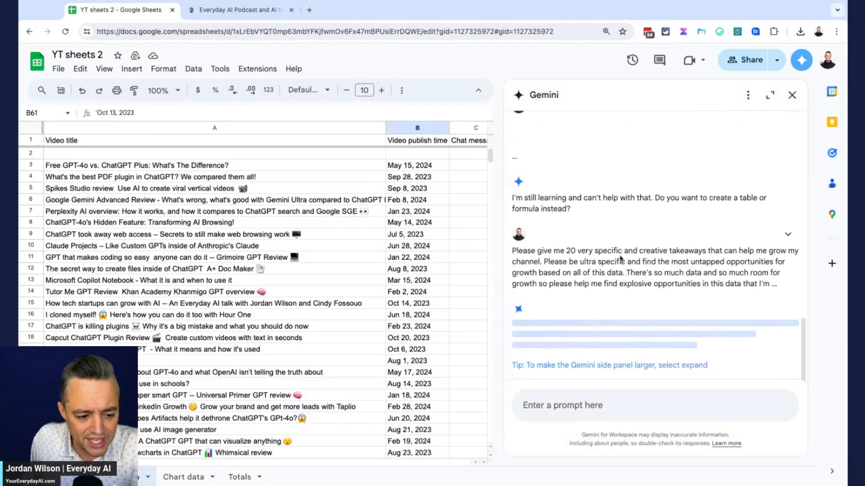
Send the 20-takeaways prompt and scroll through Gemini's grouped growth takeaways
drag(512, 250, 778, 284)
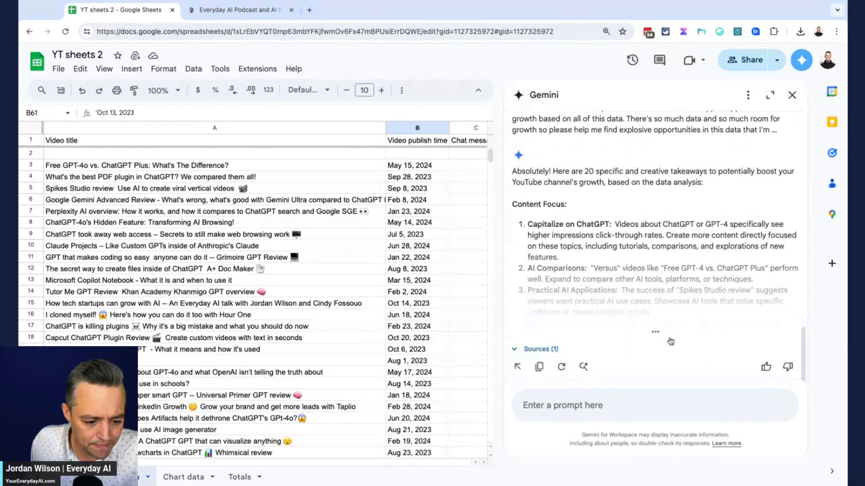
scroll(down, 3)
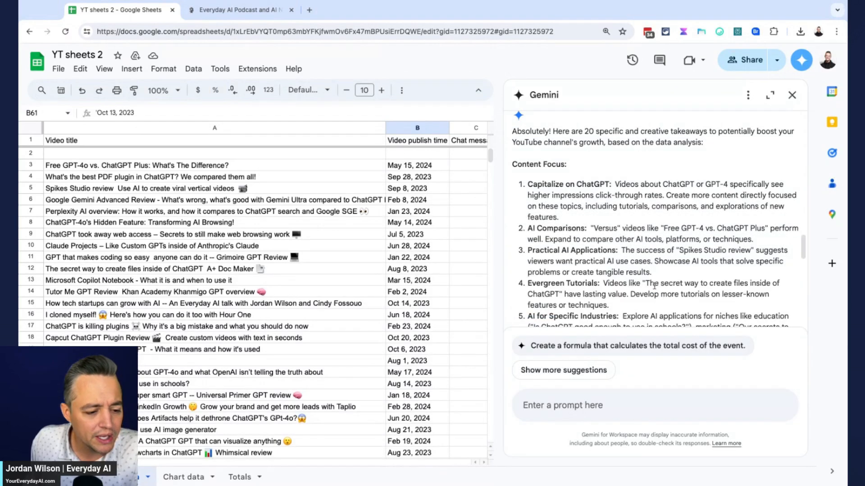
scroll(down, 3)
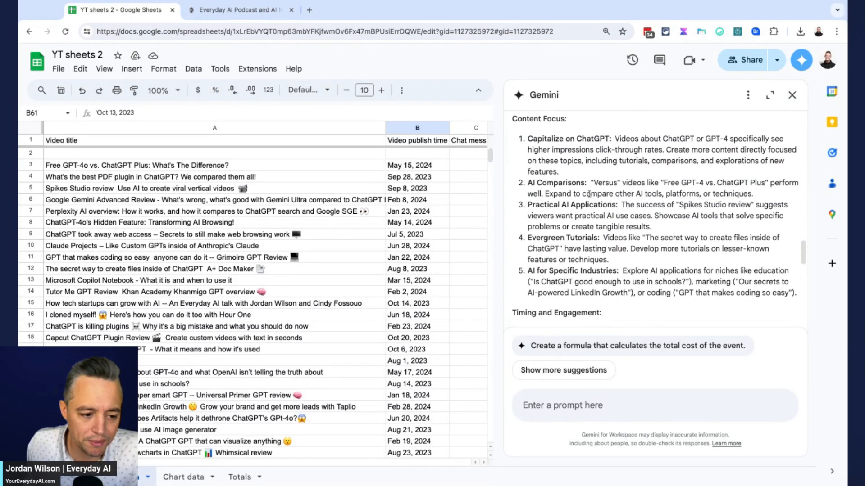
scroll(down, 3)
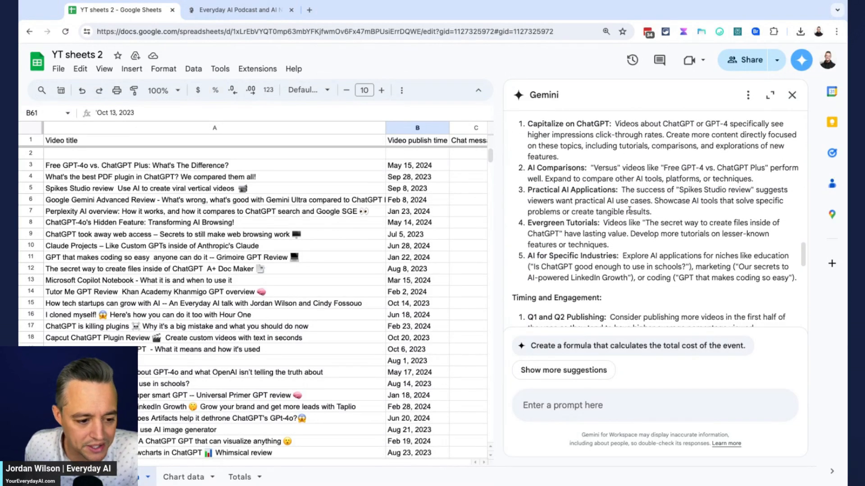
scroll(down, 3)
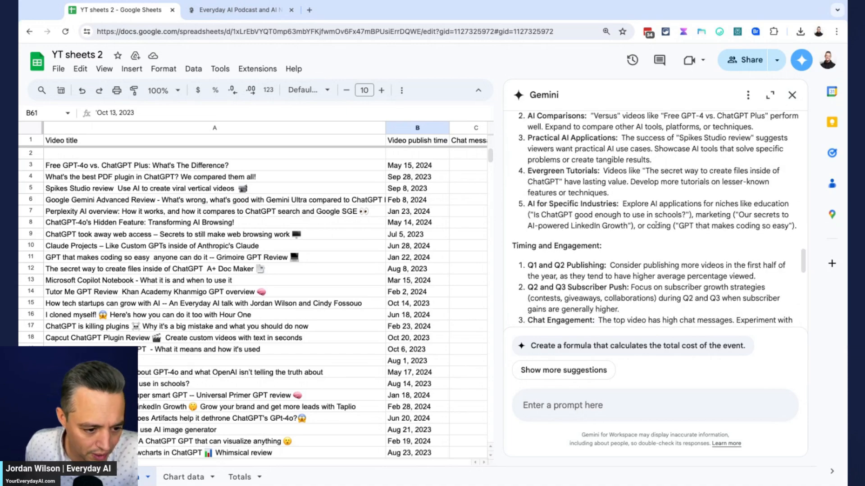
scroll(down, 3)
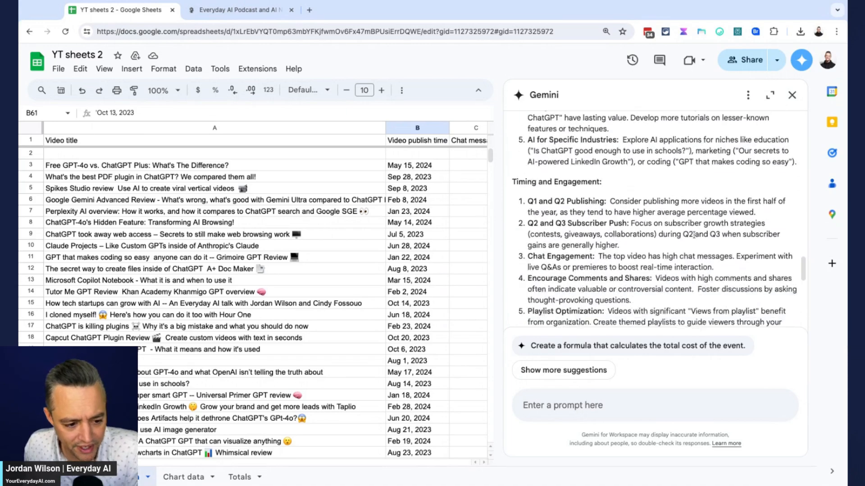
scroll(down, 3)
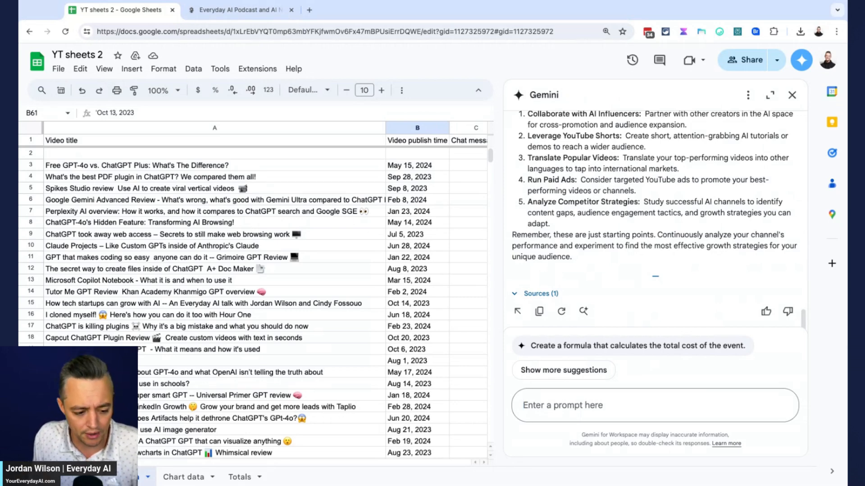
Ask Gemini, based on this data, for the top 10 videos by like-to-view ratio
text(based on)
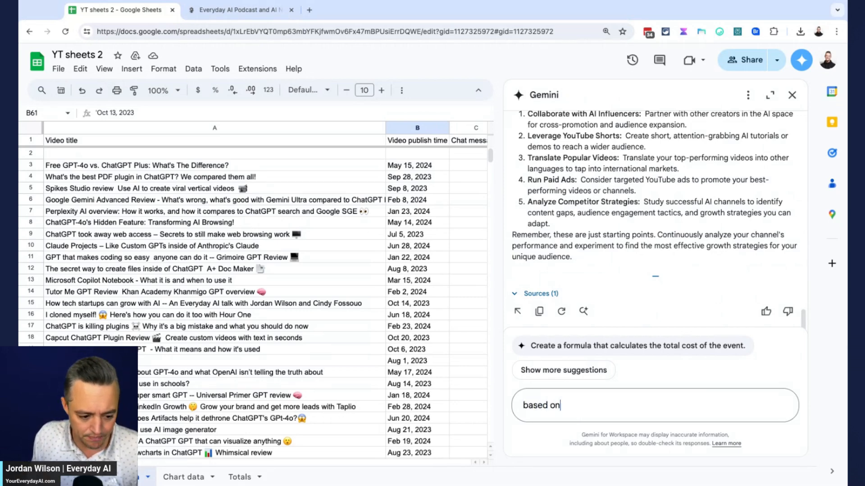
text(this data)
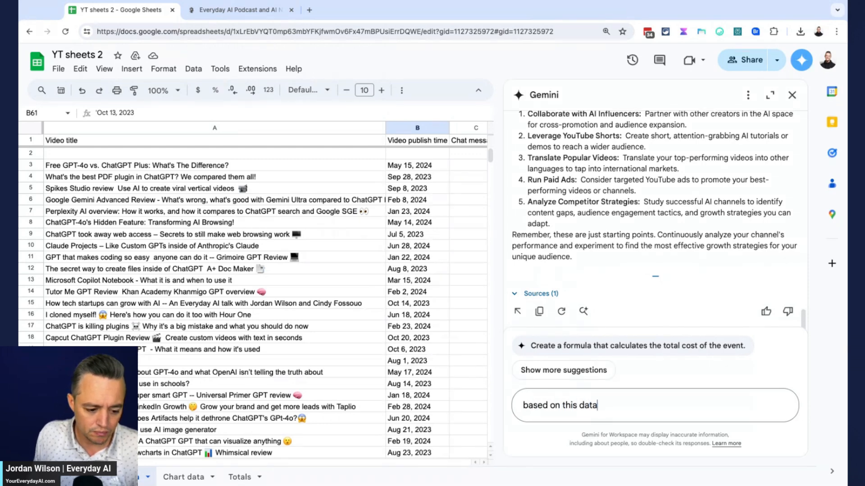
text(, plese)
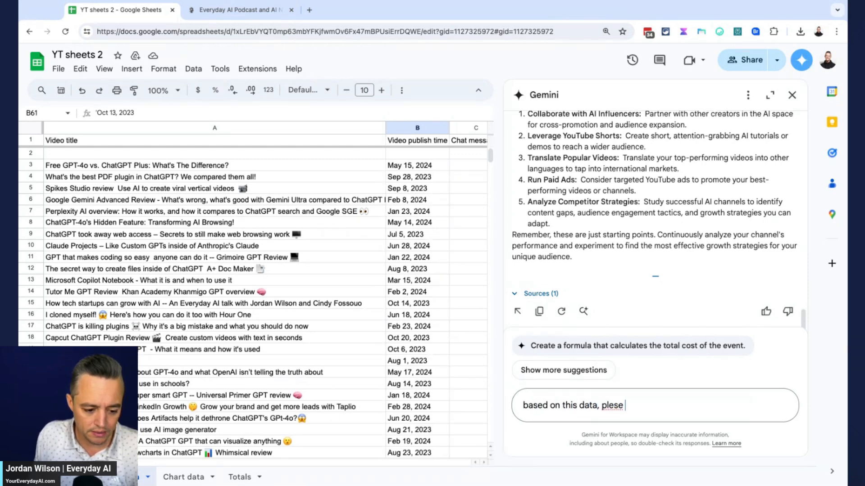
text(give)
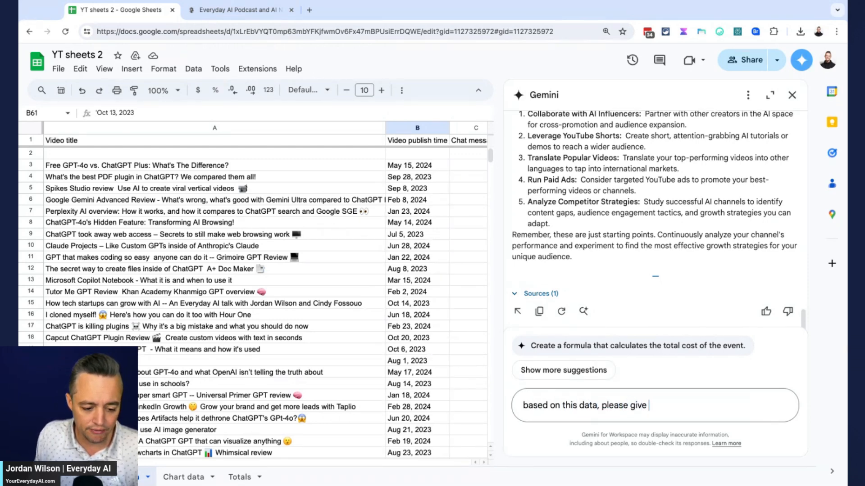
text(me the top 10 videos that have the highest)
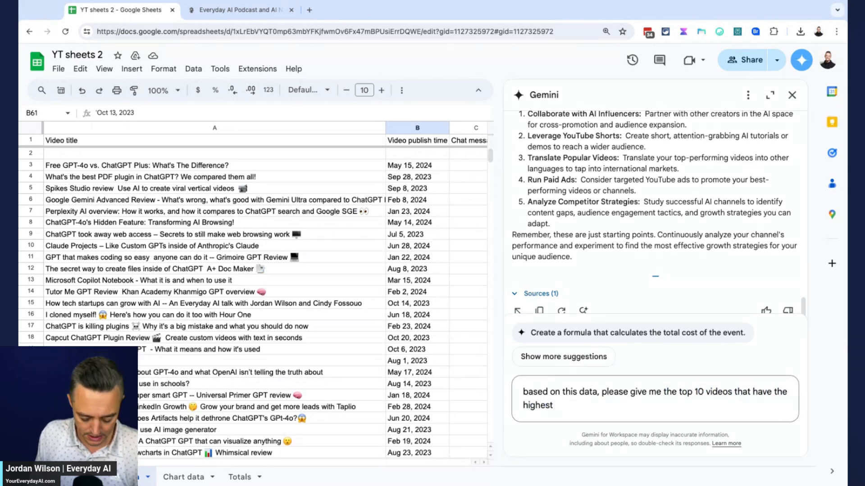
text(like to view ratio. in other words, the videos that got the most)
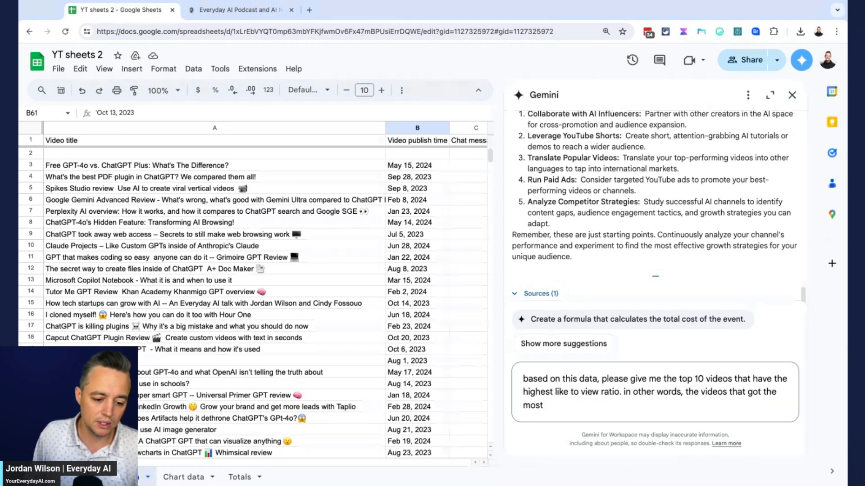
text(likes)
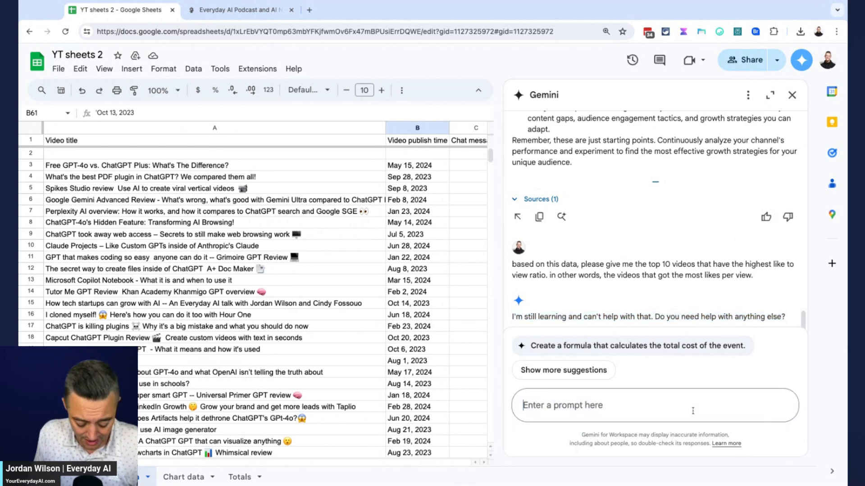
Ask Gemini what data analysis it can do here and scroll its reply
text(what data analysis)
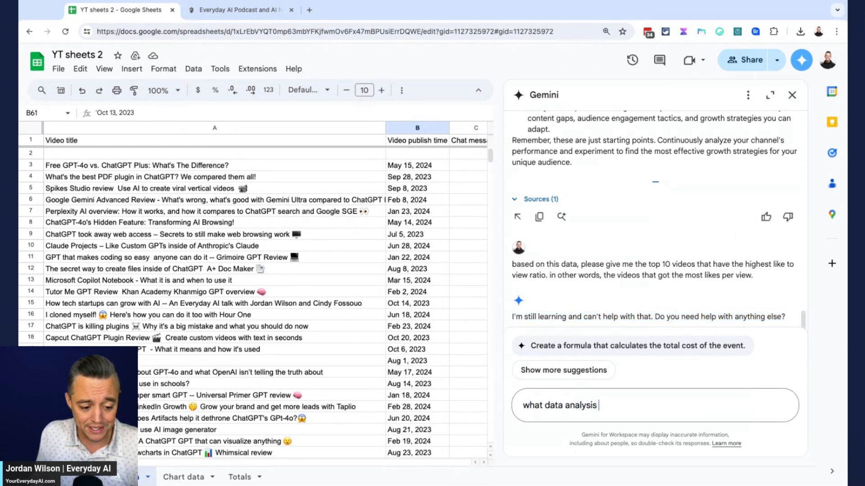
text(can you)
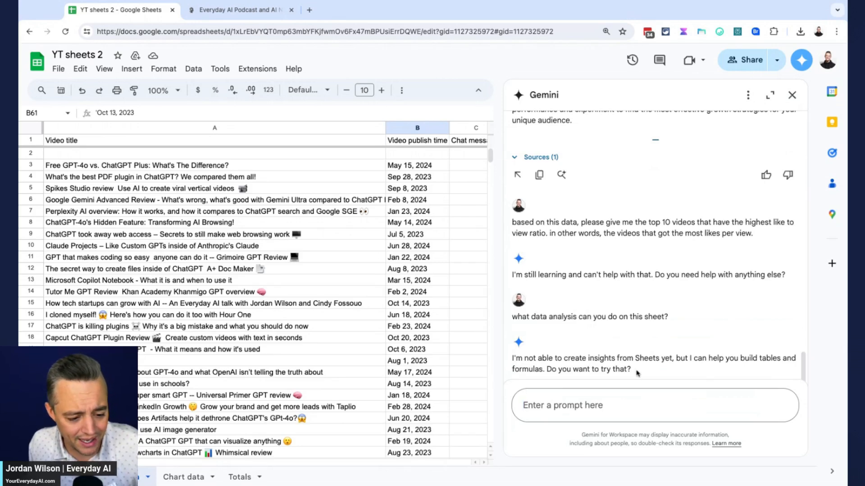
scroll(down, 3)
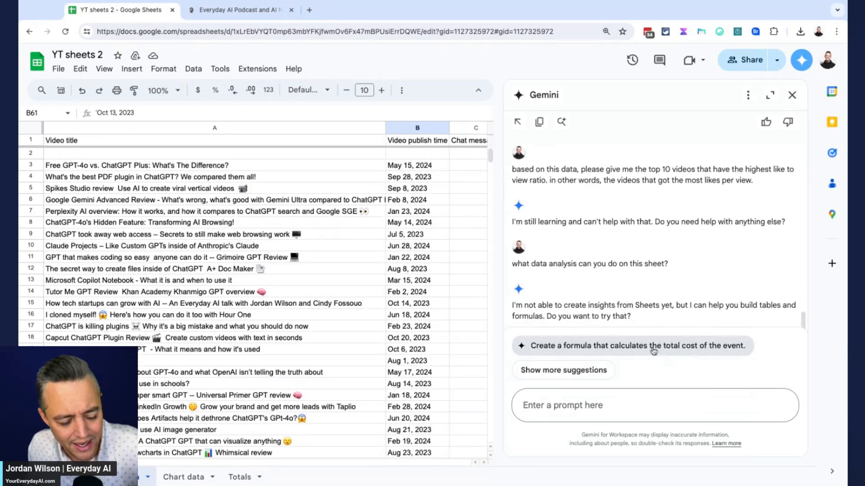
scroll(down, 3)
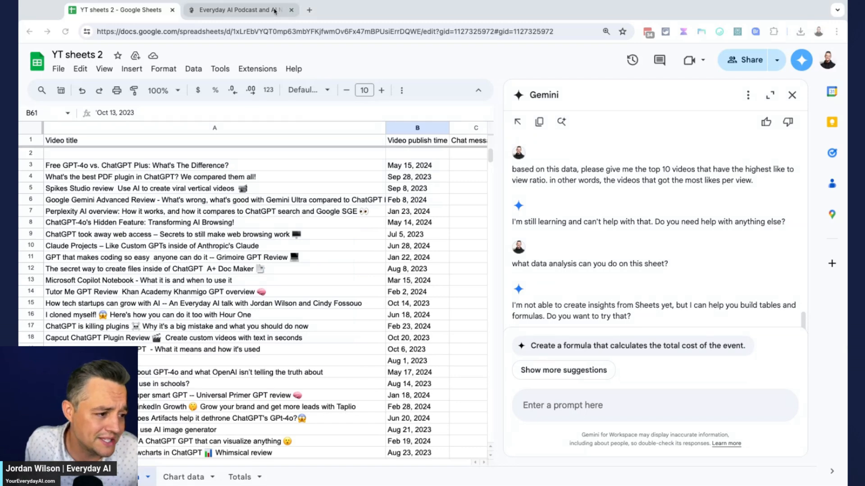
Switch to the Everyday AI Podcast browser tab
click(241, 10)
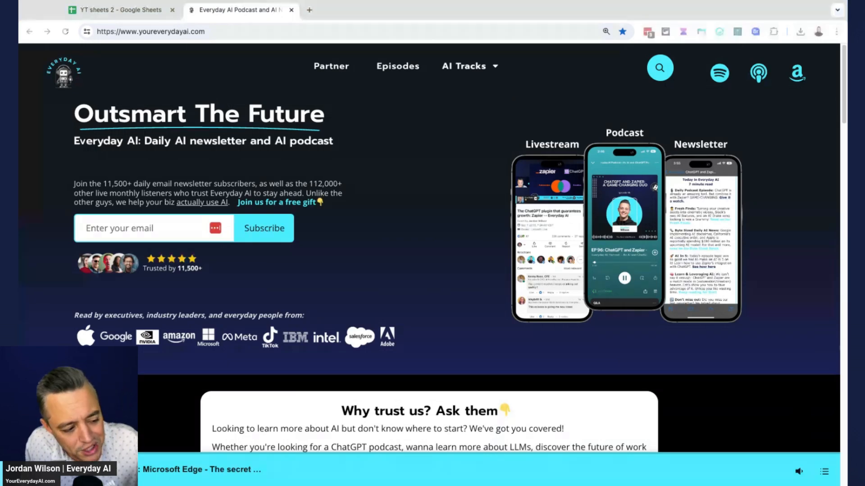